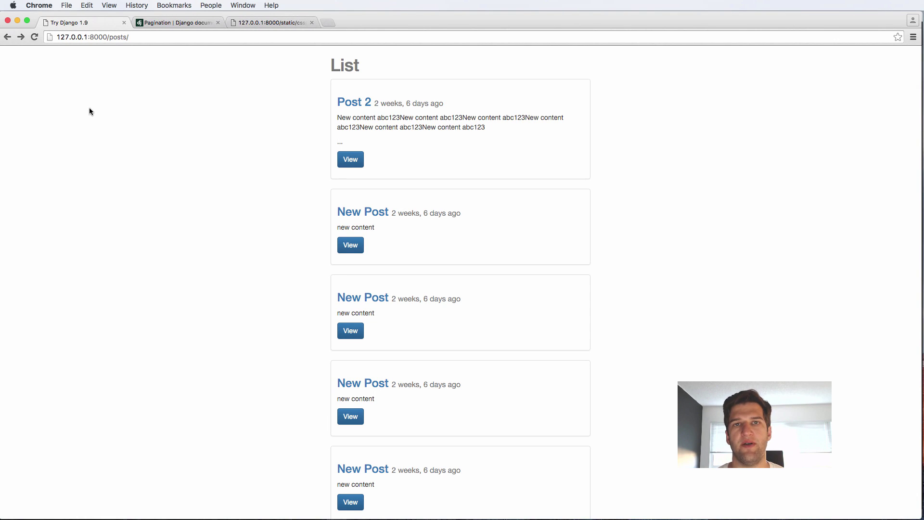
In views.py, append .order_by("-timestamp") to the post_list queryset Post.objects.all()
{"action": "scroll", "scroll_direction": "down", "scroll_amount": 3}
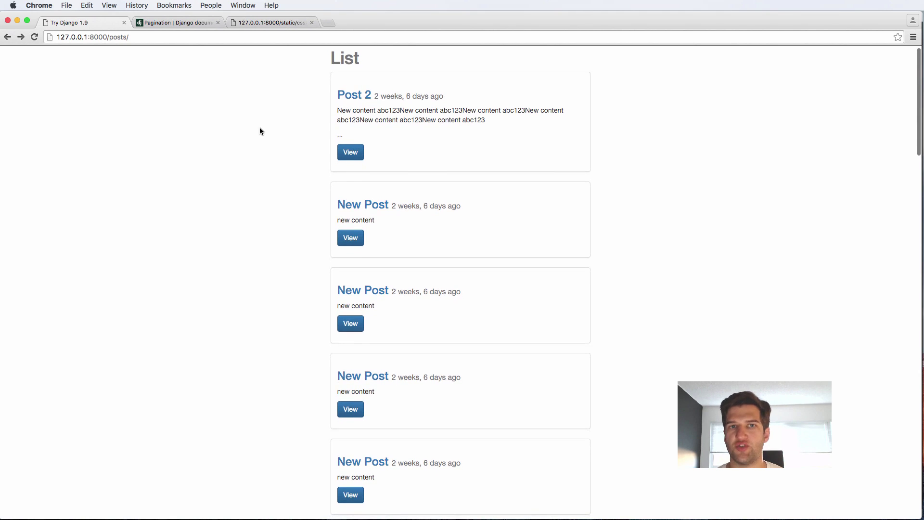
{"action": "mouse_move", "coordinate": [262, 129]}
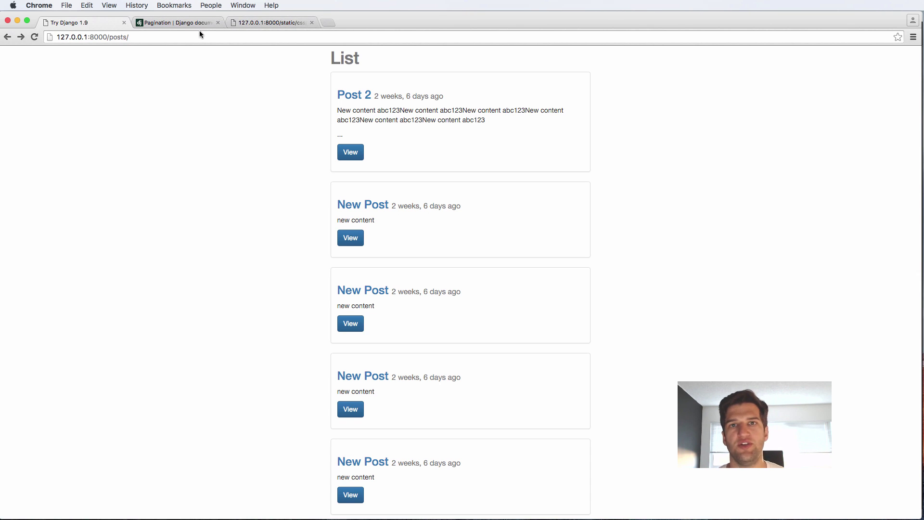
{"action": "mouse_move", "coordinate": [176, 23]}
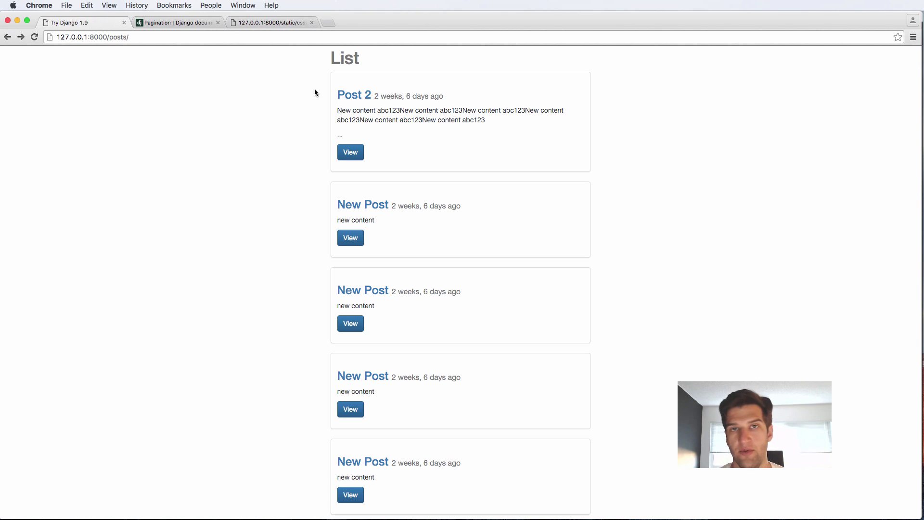
{"action": "key", "text": "cmd+tab"}
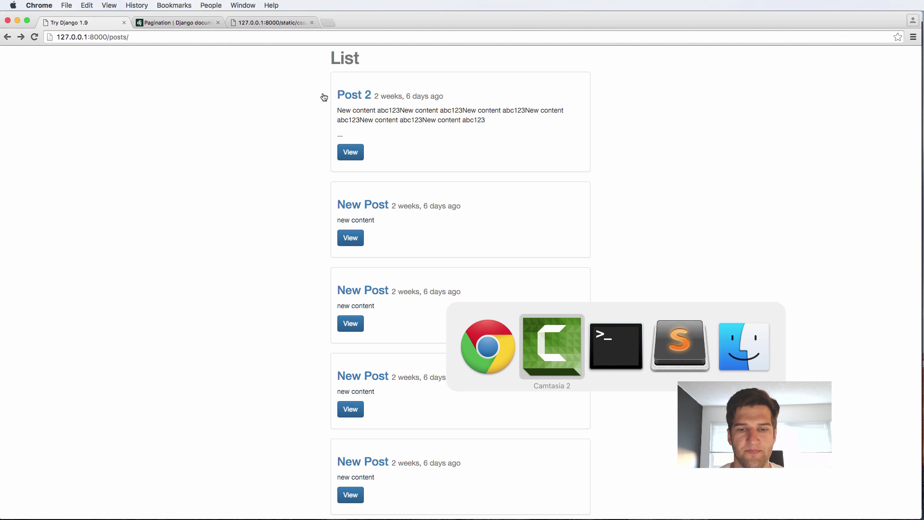
{"action": "left_click", "coordinate": [679, 346]}
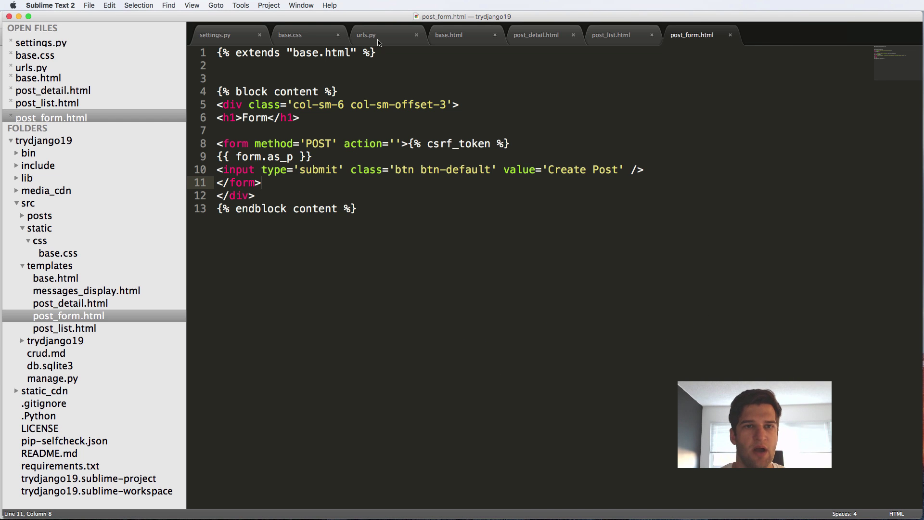
{"action": "scroll", "scroll_direction": "down", "scroll_amount": 3}
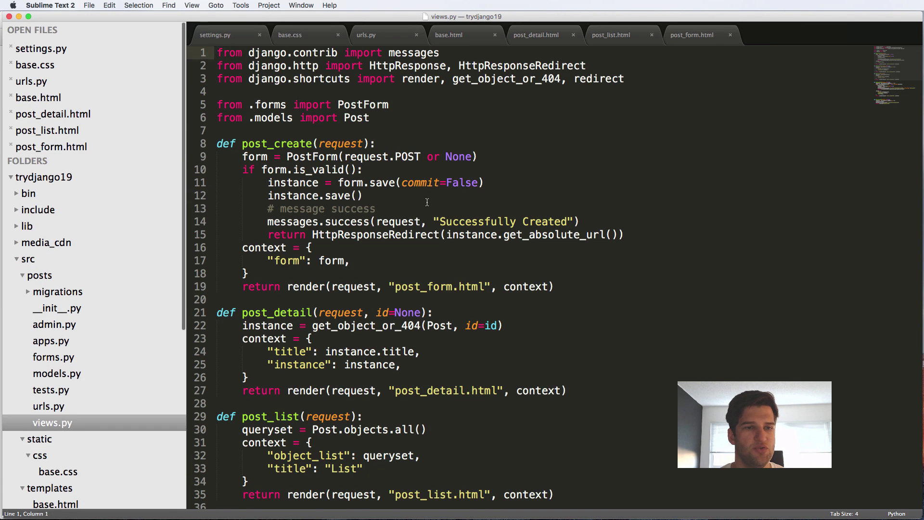
{"action": "scroll", "scroll_direction": "down", "scroll_amount": 3}
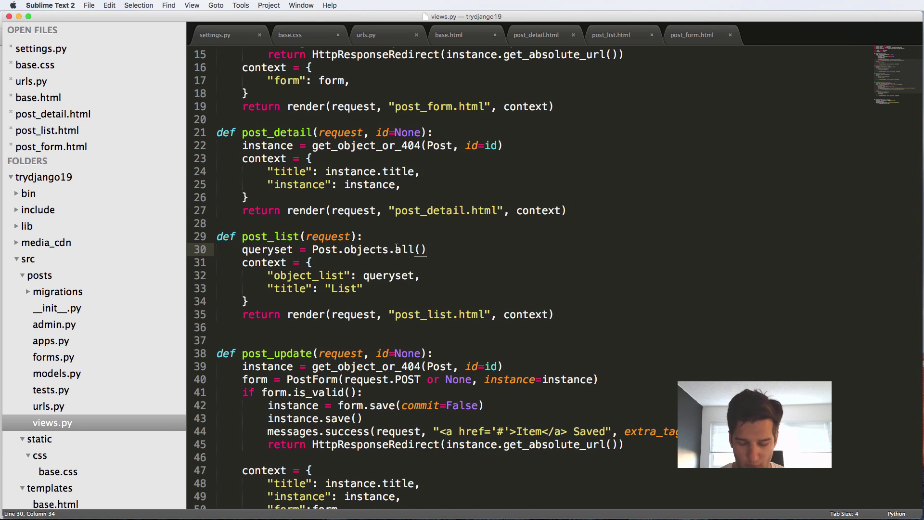
{"action": "type", "text": ".order_by(\"\")"}
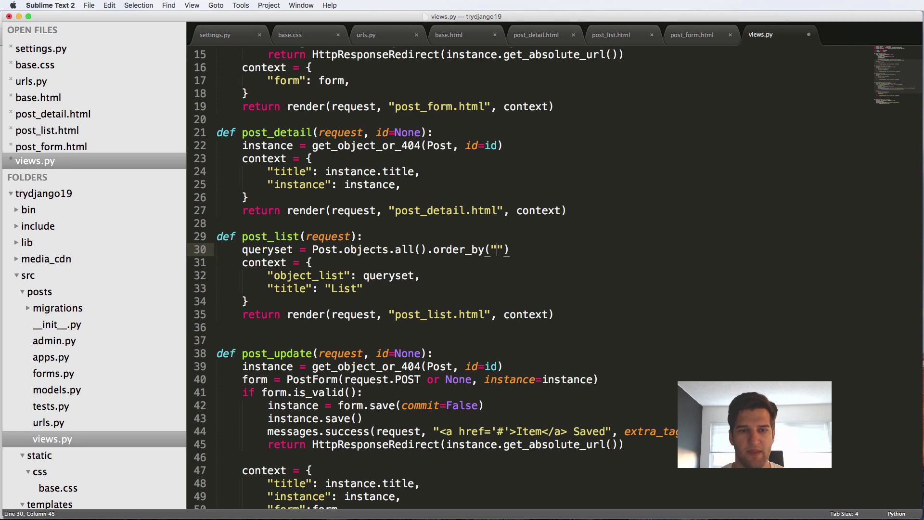
{"action": "type", "text": "-times"}
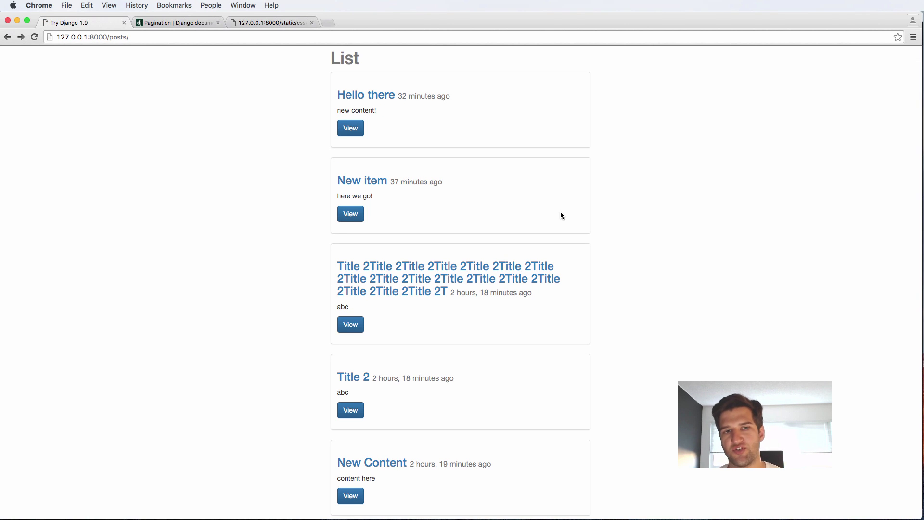
{"action": "mouse_move", "coordinate": [499, 155]}
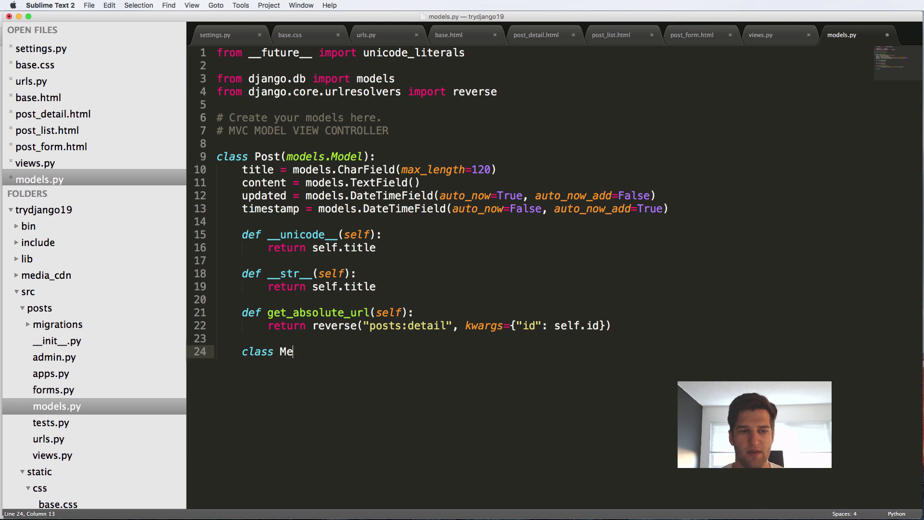
Inside the Post model, add class Meta with ordering = ["-timestamp"]
{"action": "type", "text": "ta:"}
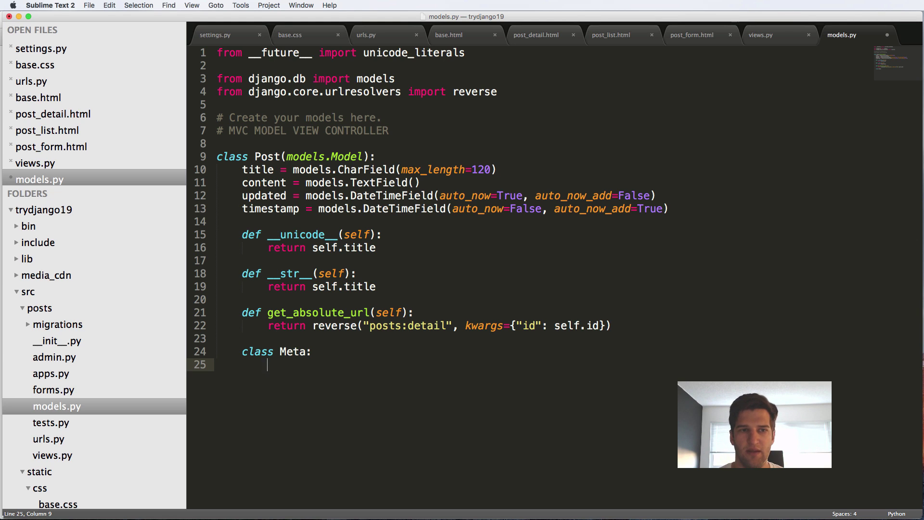
{"action": "type", "text": "ordering"}
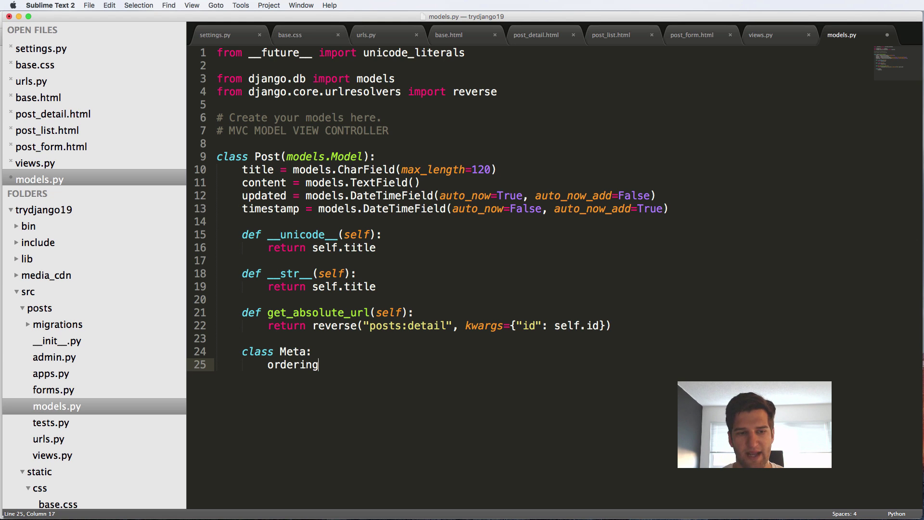
{"action": "type", "text": "= [\"-\"]"}
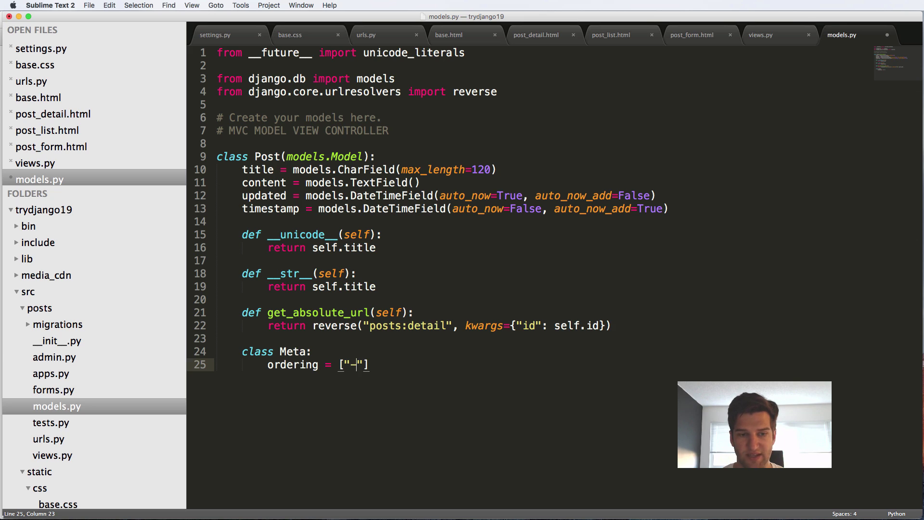
{"action": "type", "text": "time"}
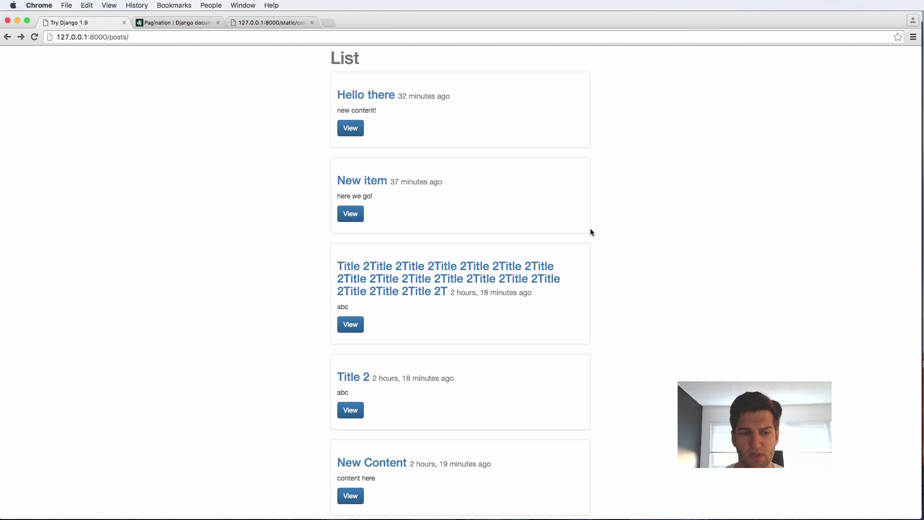
{"action": "mouse_move", "coordinate": [595, 226]}
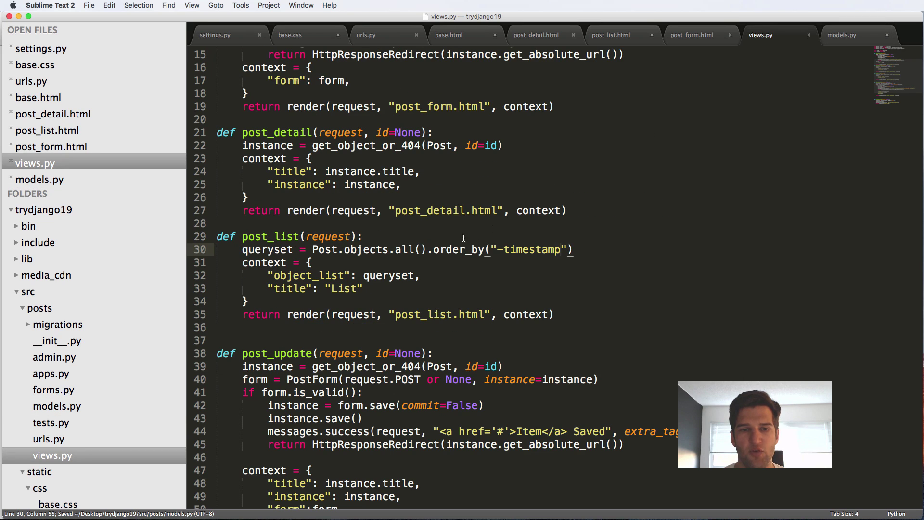
Comment out the view's order_by and set Post Meta ordering to ["-id", "-timestamp", "-updated"], then save
{"action": "type", "text": "#"}
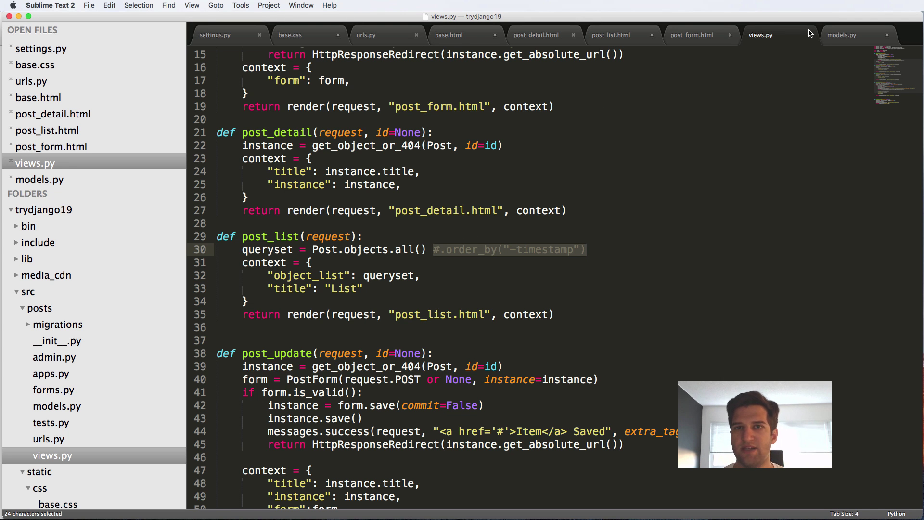
{"action": "left_click", "coordinate": [842, 35]}
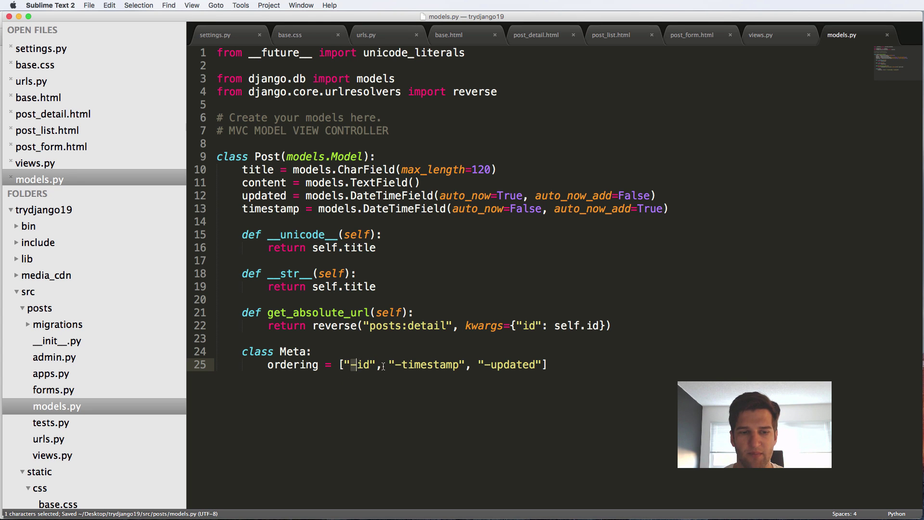
{"action": "key", "text": "backspace"}
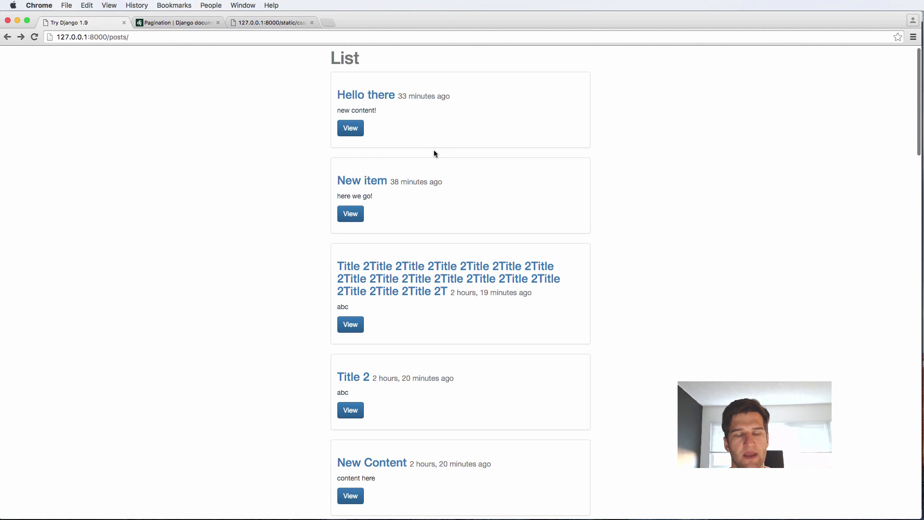
{"action": "mouse_move", "coordinate": [406, 121]}
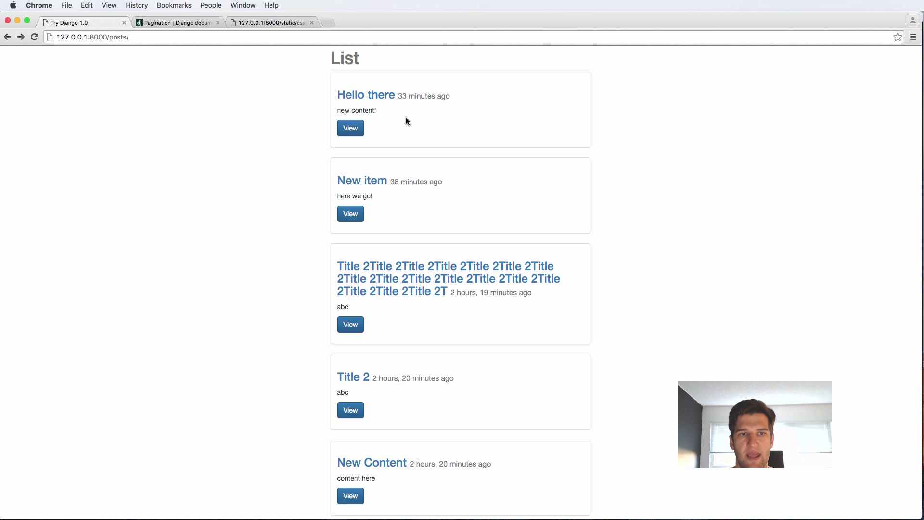
Scroll the Django Pagination docs to the "Using Paginator in a view" example
{"action": "left_click", "coordinate": [176, 22]}
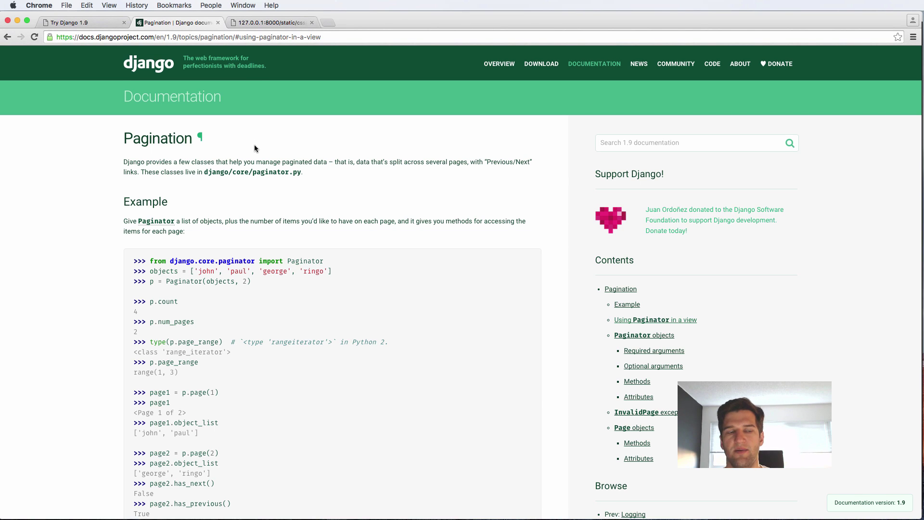
{"action": "scroll", "scroll_direction": "down", "scroll_amount": 3}
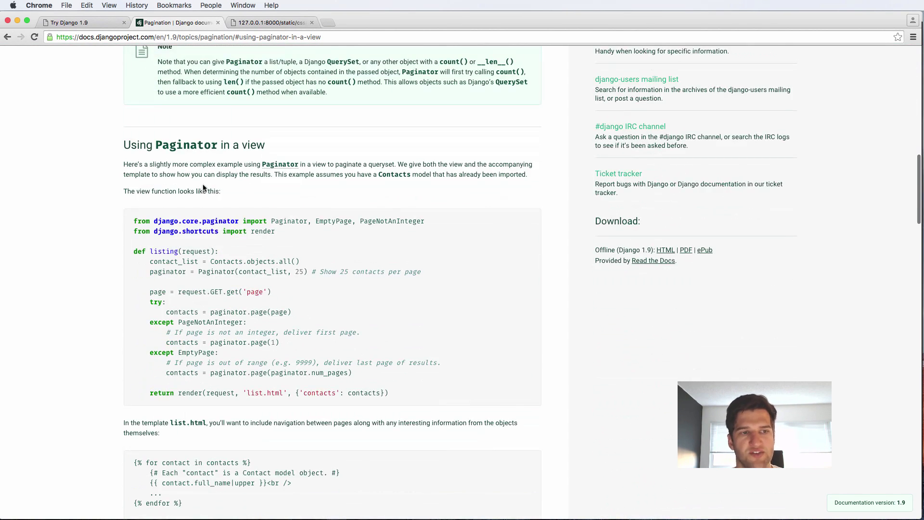
{"action": "scroll", "scroll_direction": "down", "scroll_amount": 3}
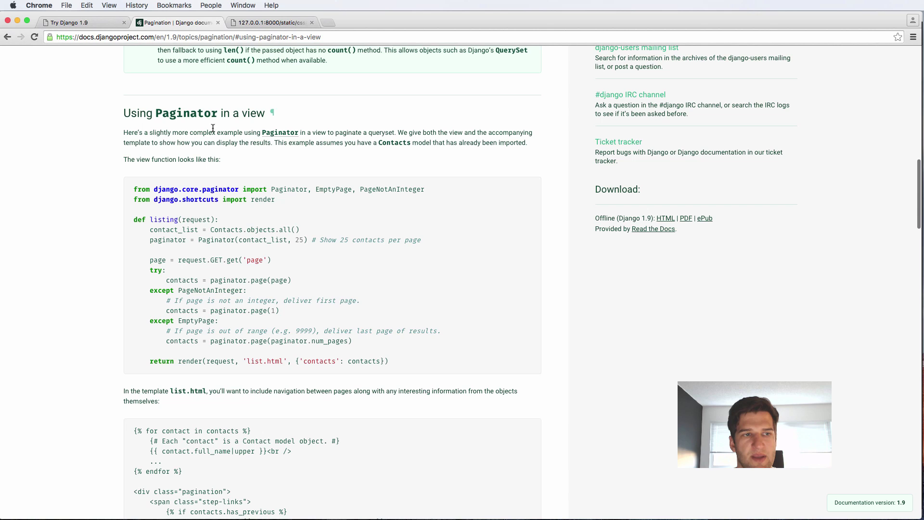
{"action": "scroll", "scroll_direction": "down", "scroll_amount": 3}
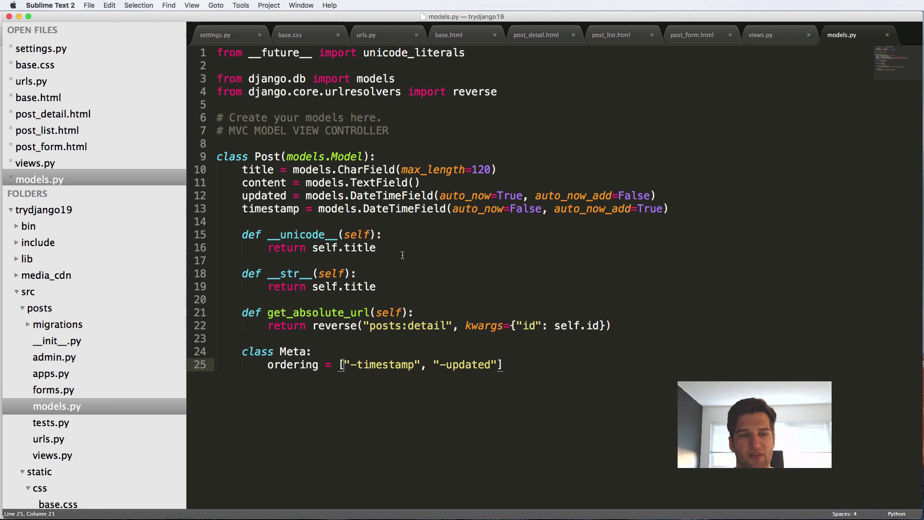
Paste the Paginator example into post_list and move the Paginator, EmptyPage, PageNotAnInteger import to the top of views.py
{"action": "left_click", "coordinate": [760, 35]}
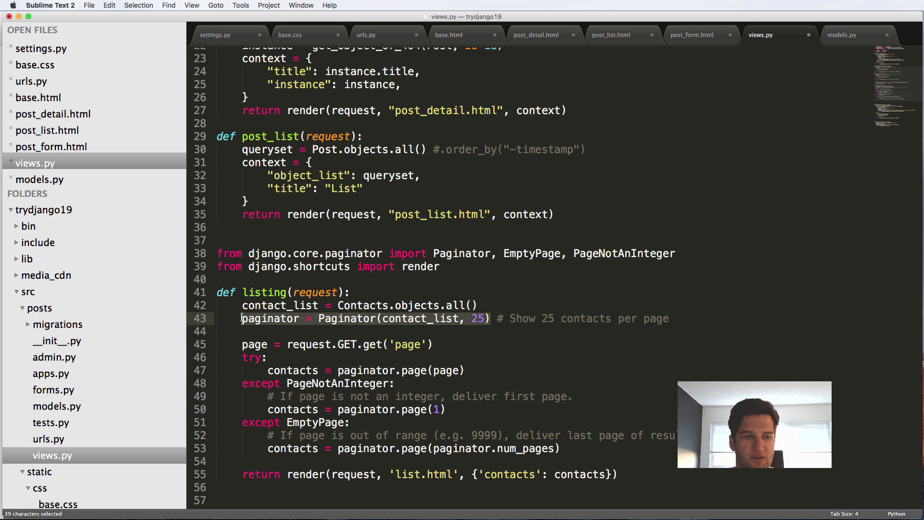
{"action": "left_click", "coordinate": [374, 370]}
{"action": "type", "text": "queryse"}
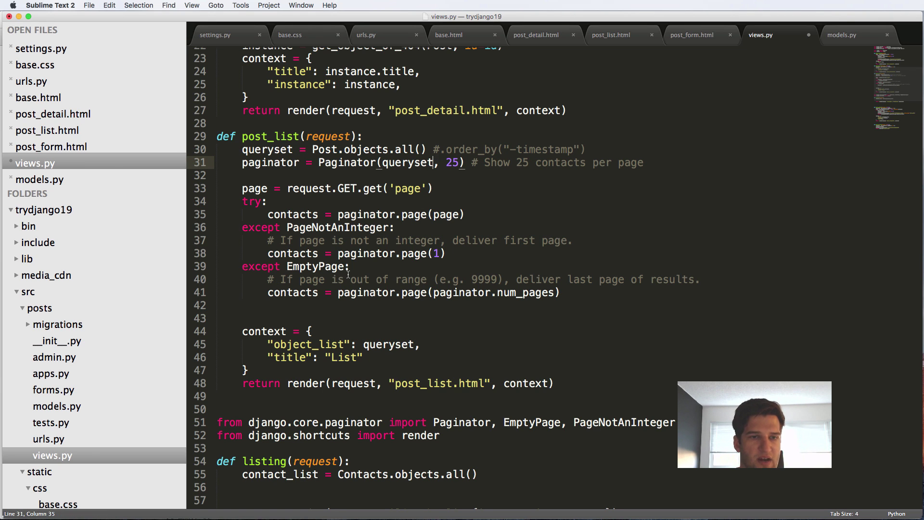
{"action": "scroll", "scroll_direction": "down", "scroll_amount": 3}
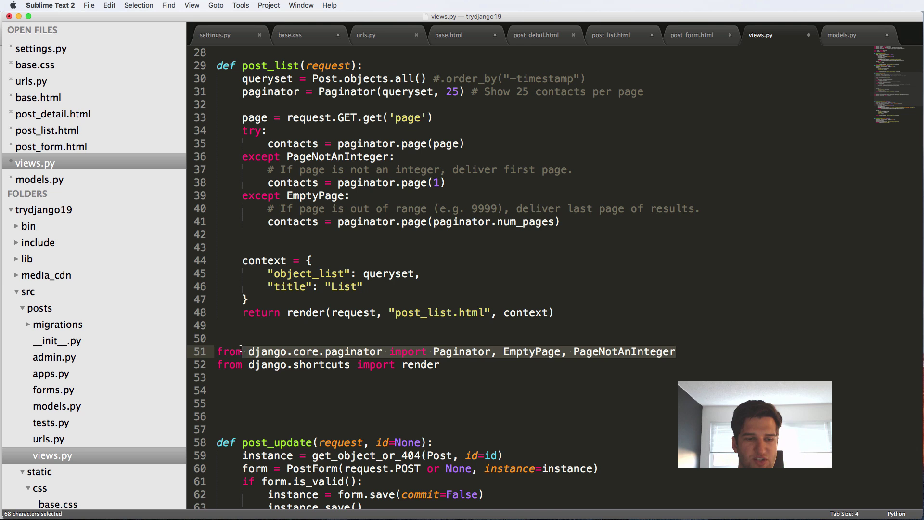
{"action": "key", "text": "cmd+x"}
{"action": "type", "text": "from django.contrib import messages"}
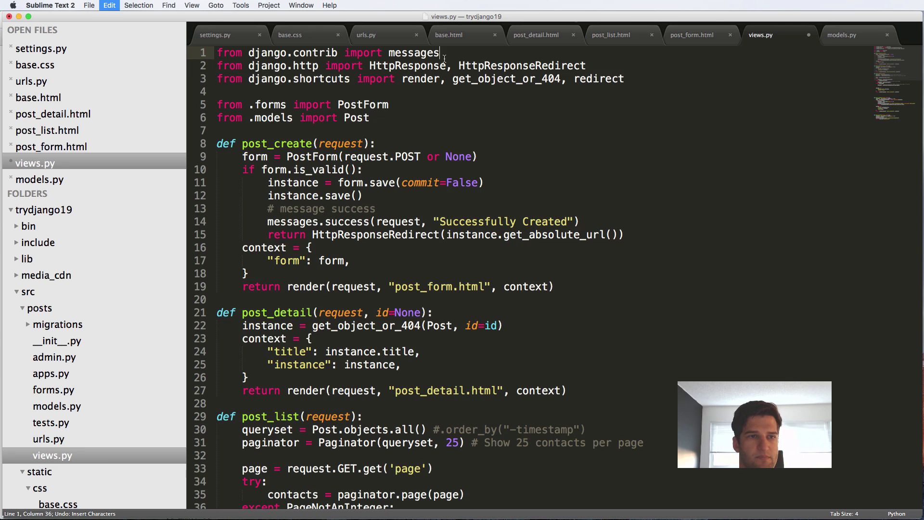
{"action": "type", "text": "from django.core.paginator import Paginator, EmptyPage, PageNotAnInteger"}
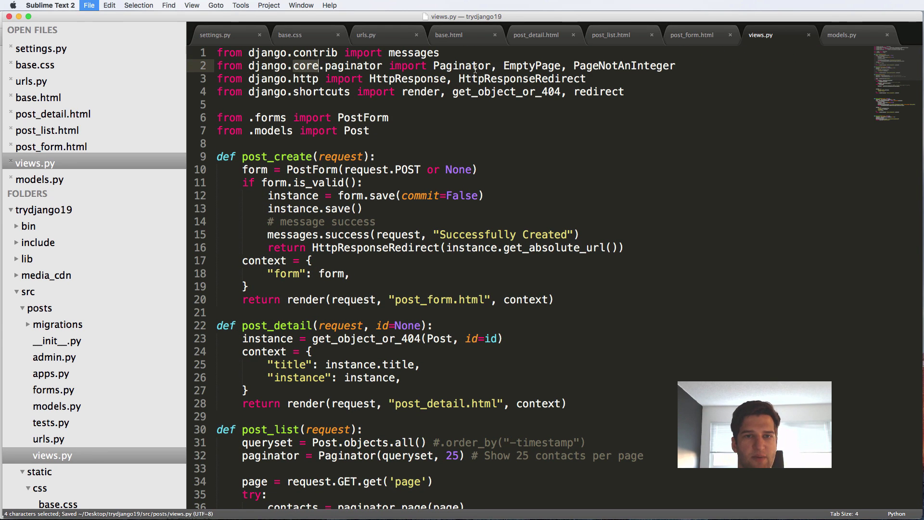
{"action": "scroll", "scroll_direction": "down", "scroll_amount": 3}
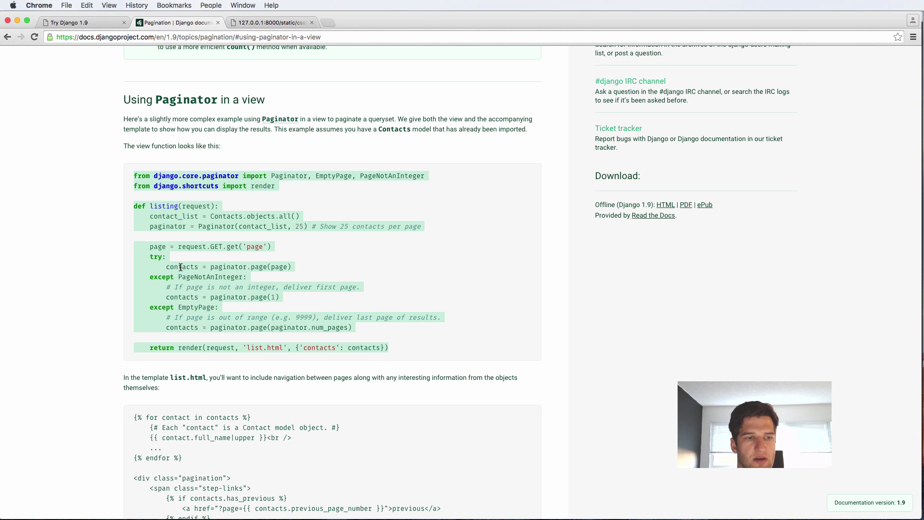
{"action": "mouse_move", "coordinate": [347, 275]}
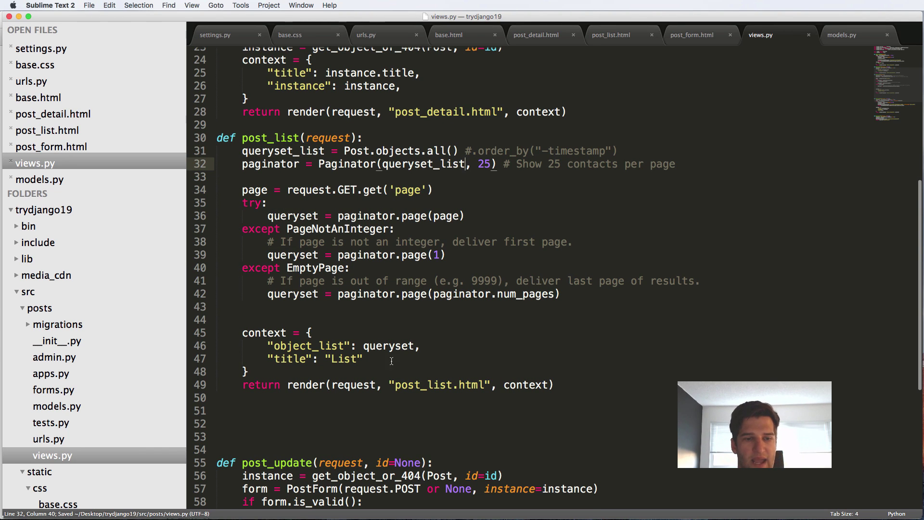
Place the cursor in post_list where queryset_list is paginated into queryset
{"action": "left_click", "coordinate": [286, 346]}
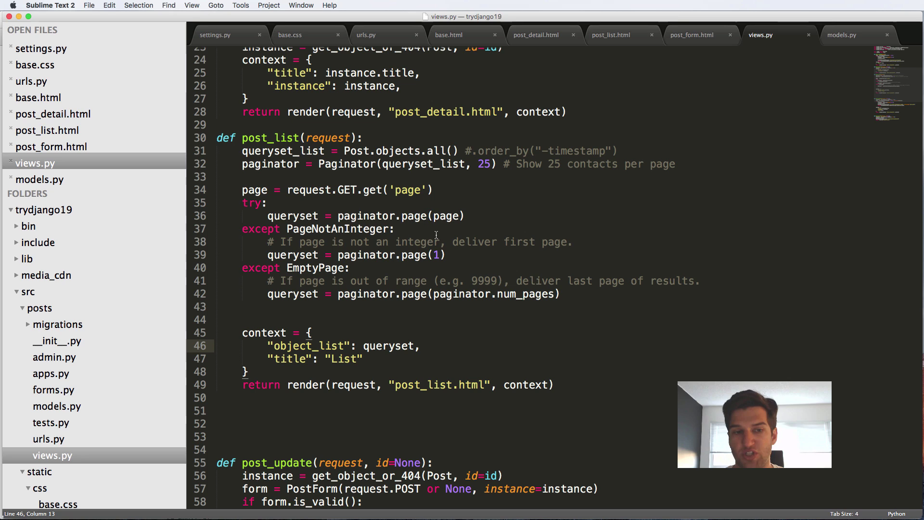
{"action": "mouse_move", "coordinate": [364, 188]}
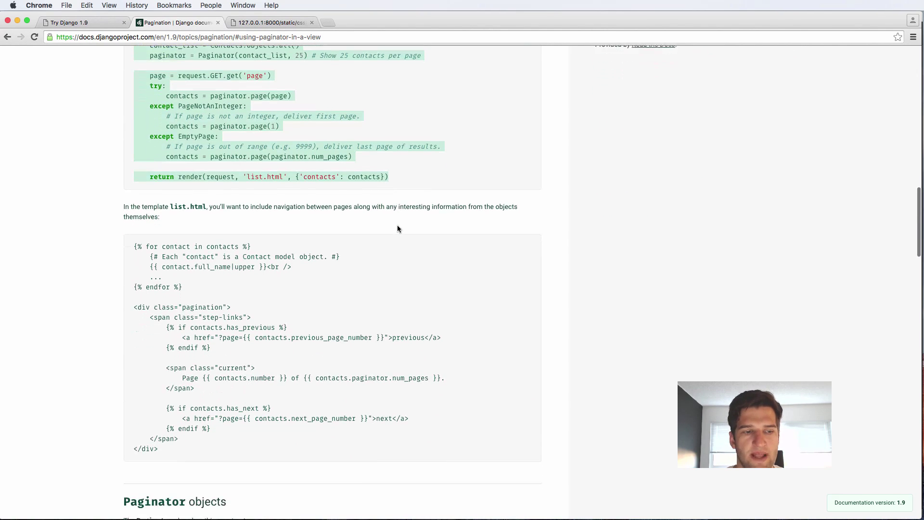
Scroll the Django docs to the list.html template example with the pagination div
{"action": "scroll", "scroll_direction": "down", "scroll_amount": 3}
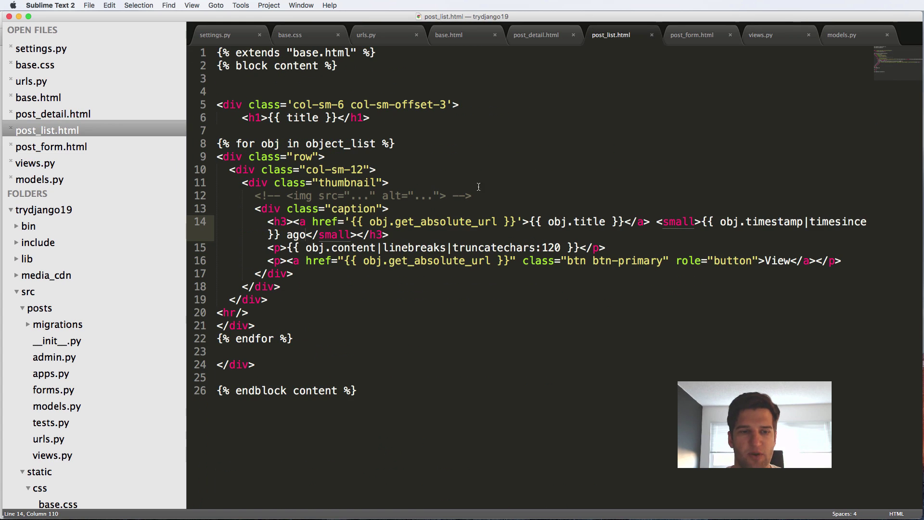
Paste the pagination div after the loop in post_list.html and copy object_list from views.py to replace contacts
{"action": "left_click", "coordinate": [236, 364]}
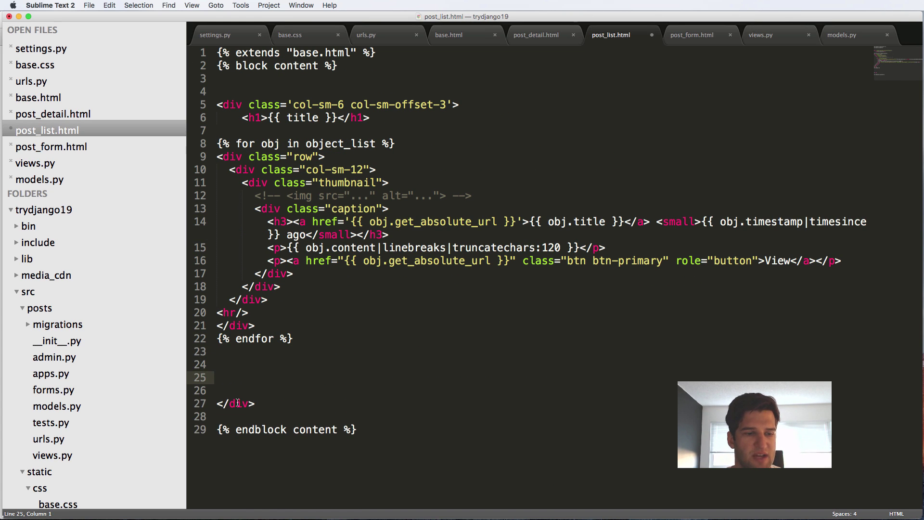
{"action": "left_click", "coordinate": [280, 364]}
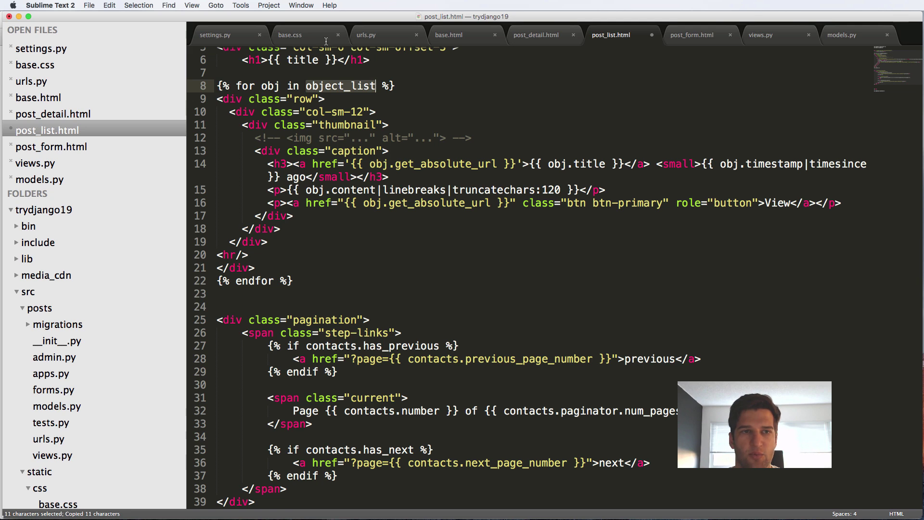
{"action": "left_click", "coordinate": [762, 34]}
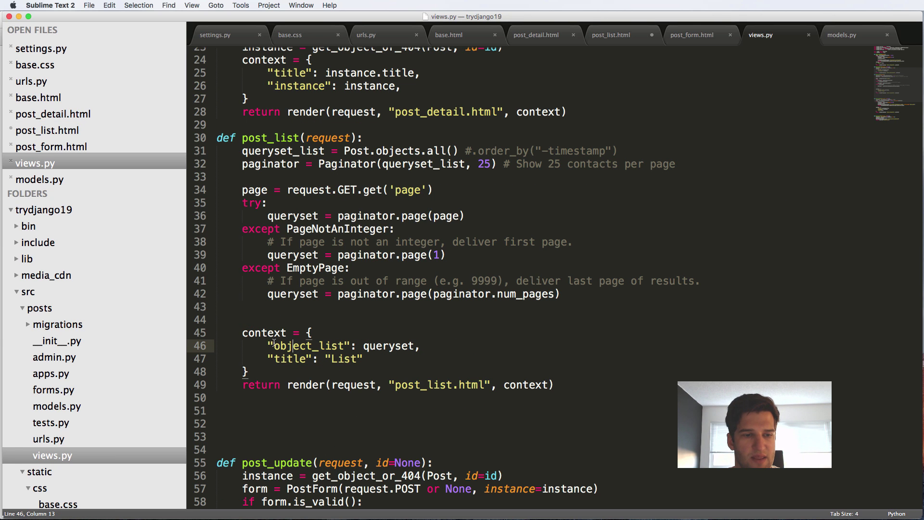
{"action": "double_click", "coordinate": [388, 346]}
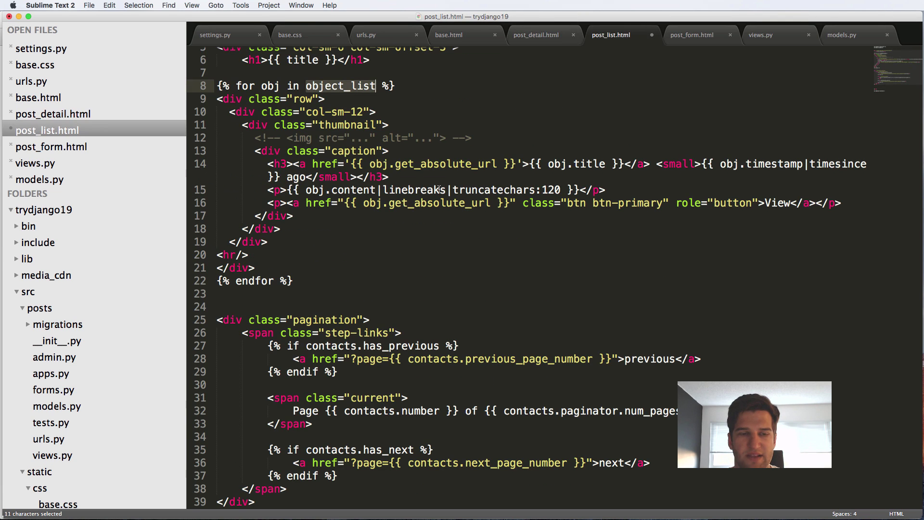
{"action": "key", "text": "cmd+c"}
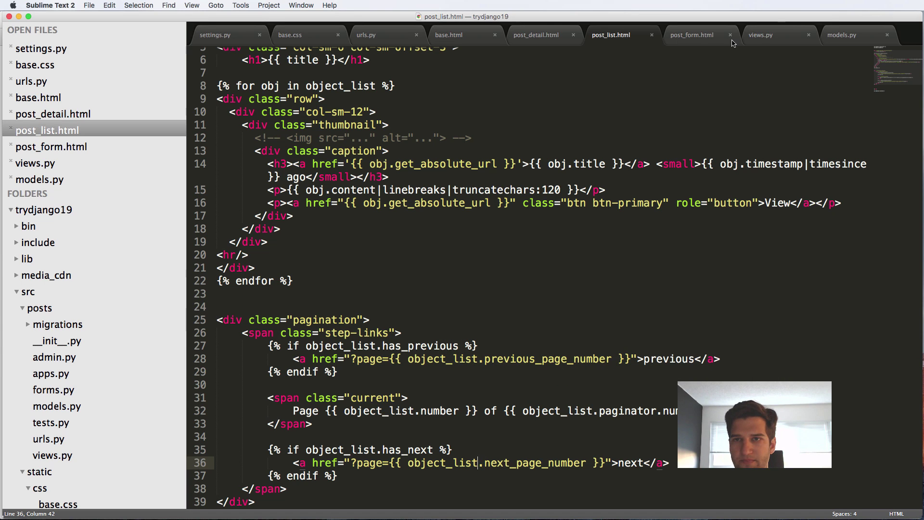
Re-indent the post_list view body in views.py with consistent tabs
{"action": "left_click", "coordinate": [760, 35]}
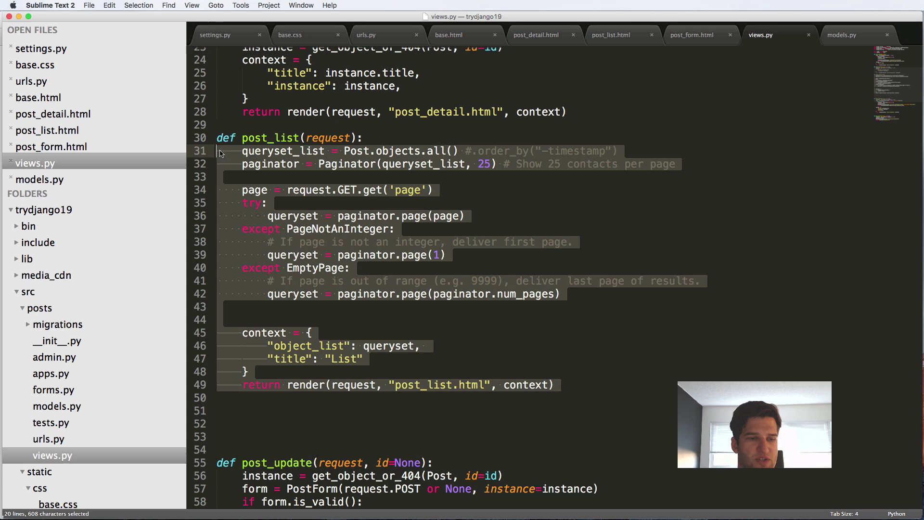
{"action": "mouse_move", "coordinate": [237, 336]}
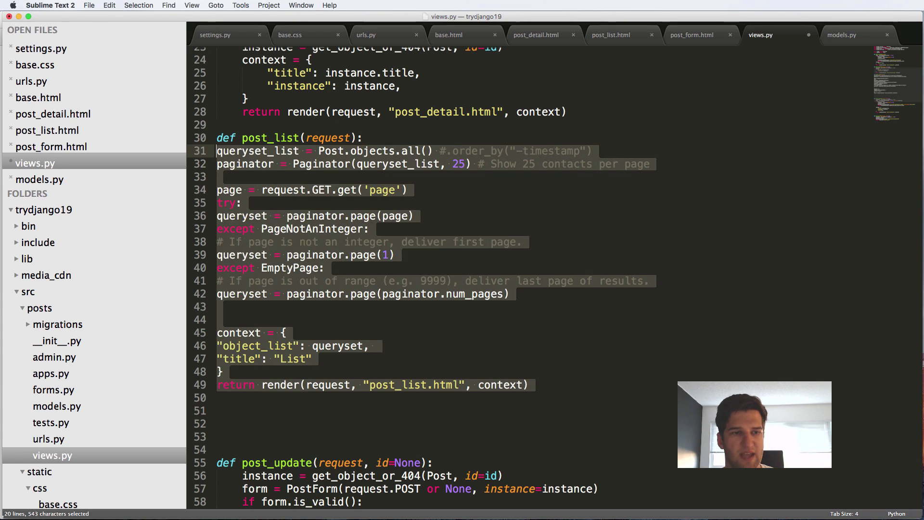
{"action": "key", "text": "tab"}
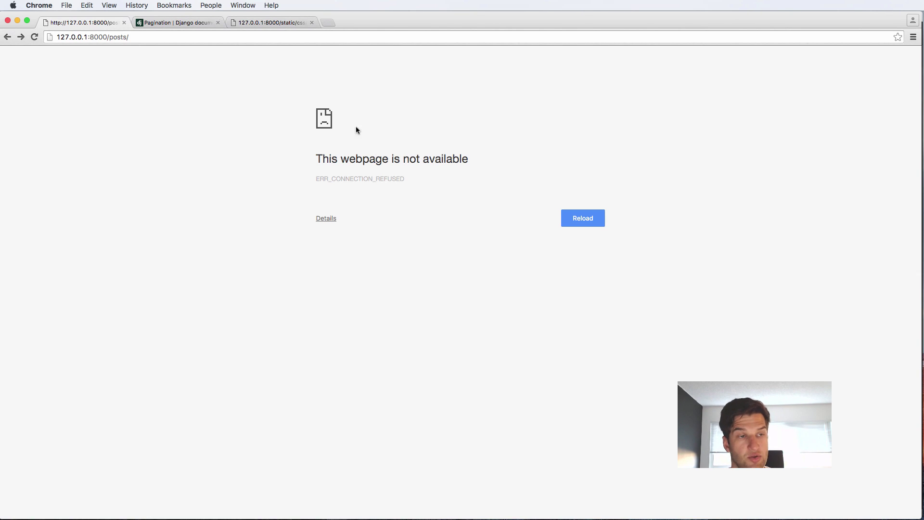
Reload the posts list page and change the Paginator page size to 10
{"action": "left_click", "coordinate": [581, 217]}
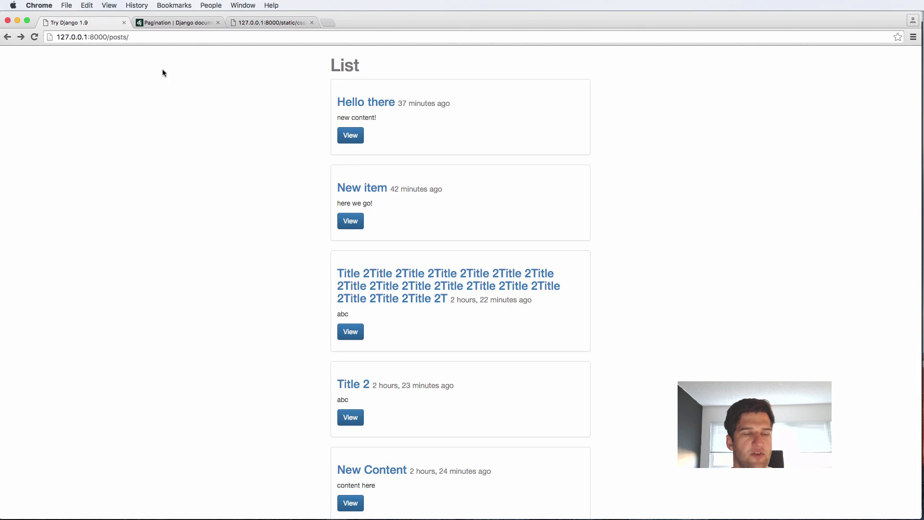
{"action": "scroll", "scroll_direction": "down", "scroll_amount": 3}
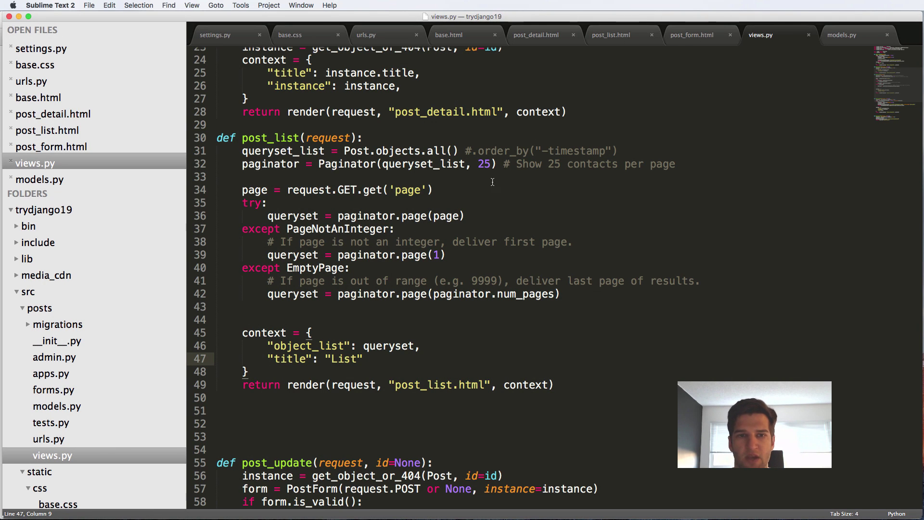
{"action": "type", "text": "10"}
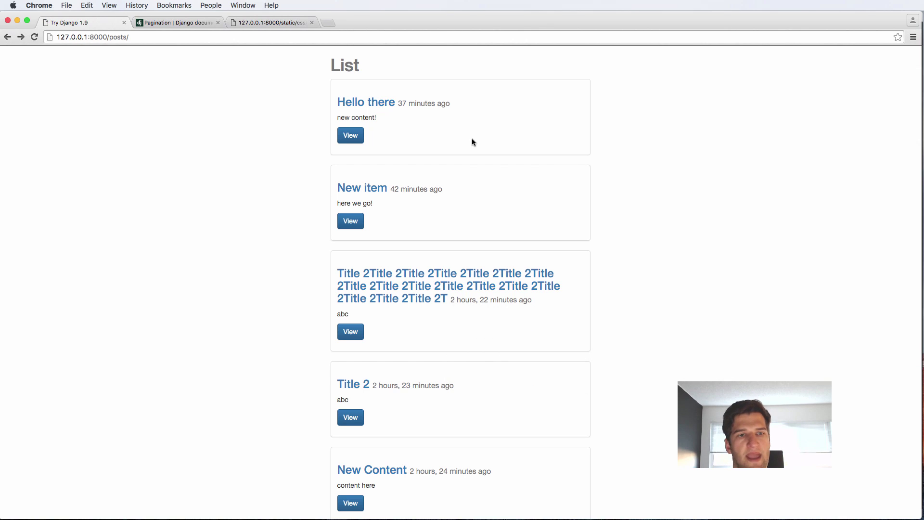
Follow the 'previous' link from page 2 back to page 1 of 3 and check its pagination
{"action": "scroll", "scroll_direction": "down", "scroll_amount": 3}
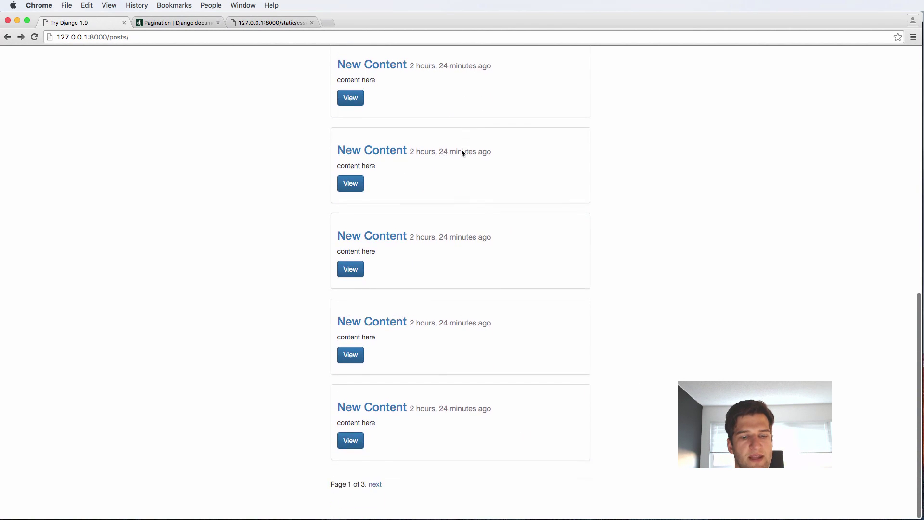
{"action": "left_click", "coordinate": [374, 483]}
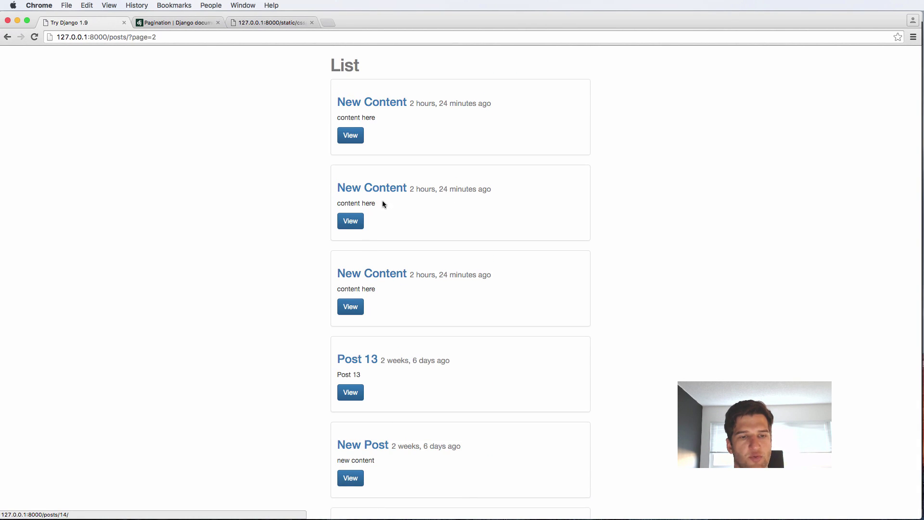
{"action": "scroll", "scroll_direction": "down", "scroll_amount": 3}
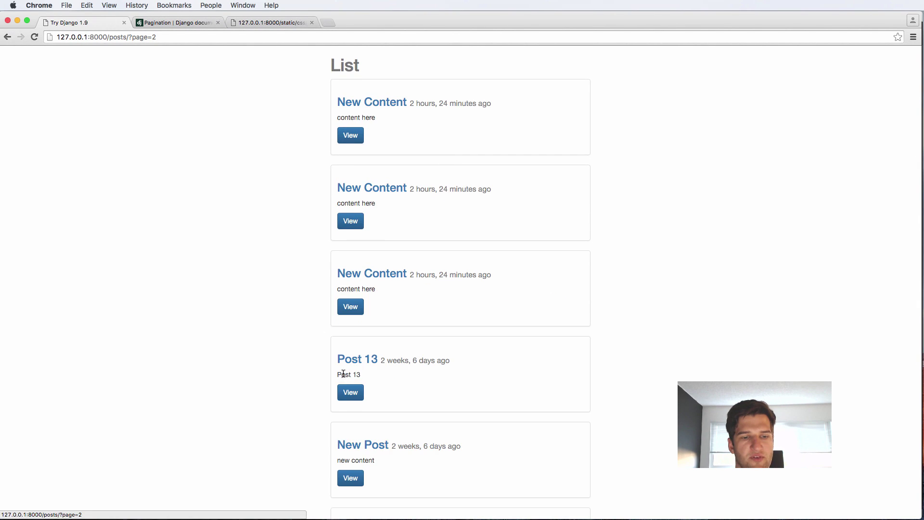
{"action": "scroll", "scroll_direction": "down", "scroll_amount": 3}
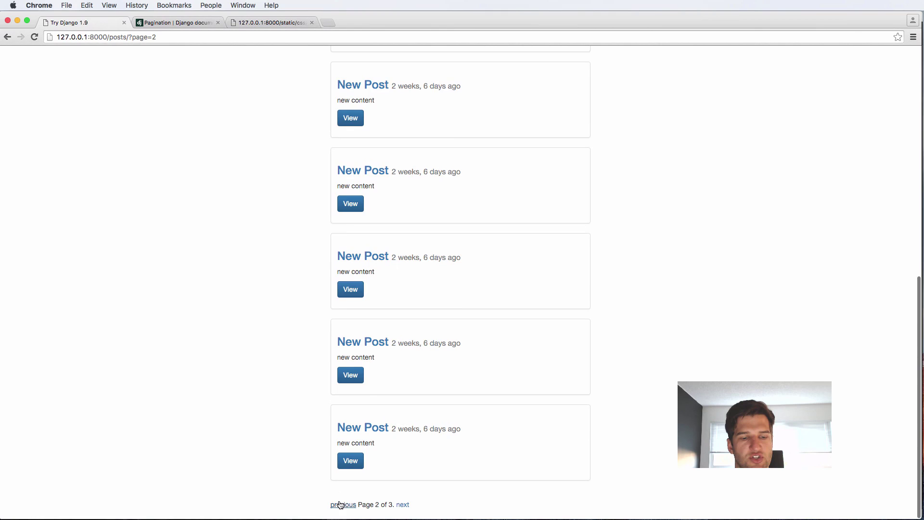
{"action": "left_click", "coordinate": [342, 504]}
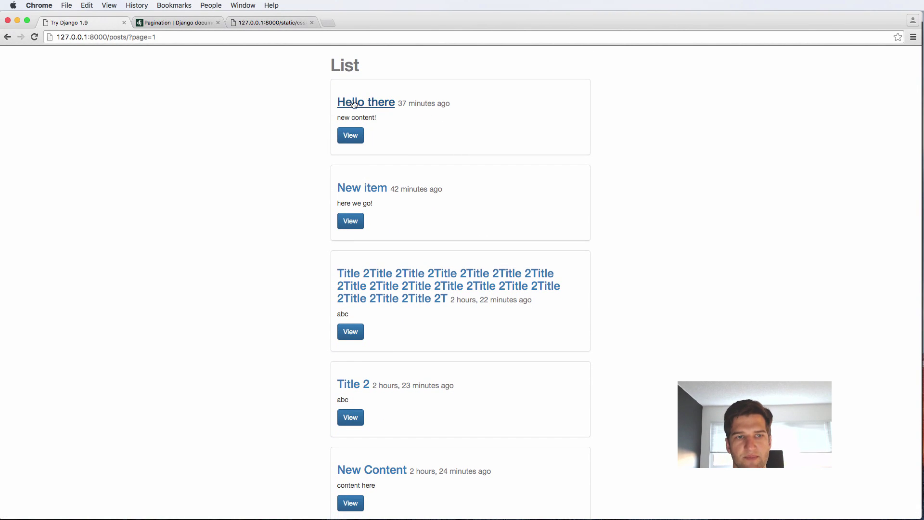
{"action": "scroll", "scroll_direction": "down", "scroll_amount": 3}
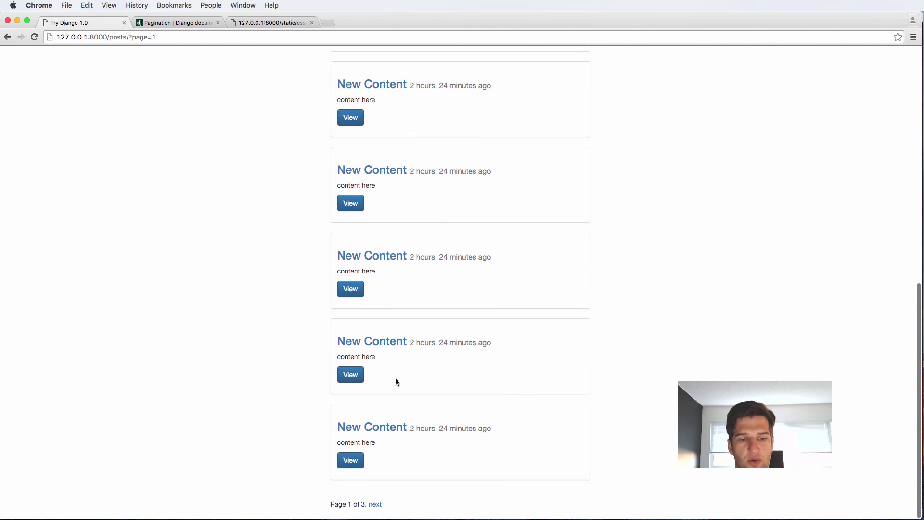
{"action": "scroll", "scroll_direction": "up", "scroll_amount": 3}
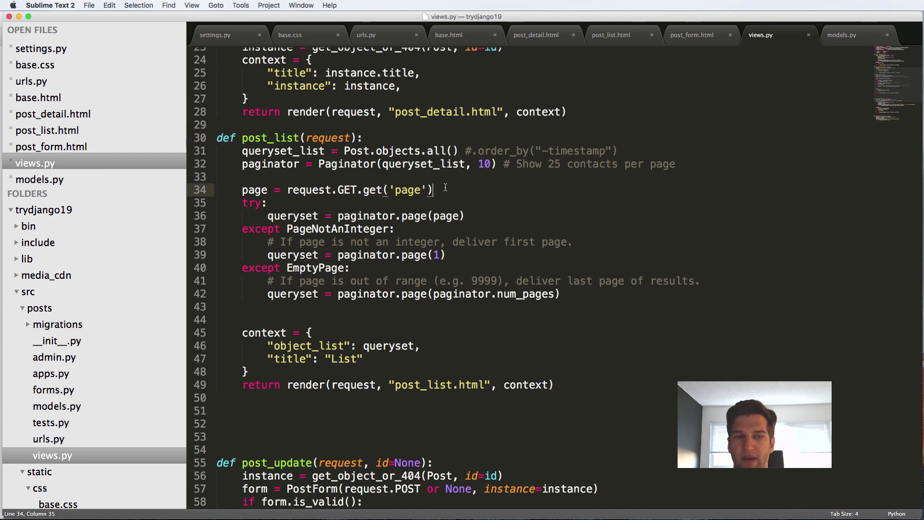
Change request.GET.get('page') to get('abc') in views.py and save
{"action": "double_click", "coordinate": [406, 190]}
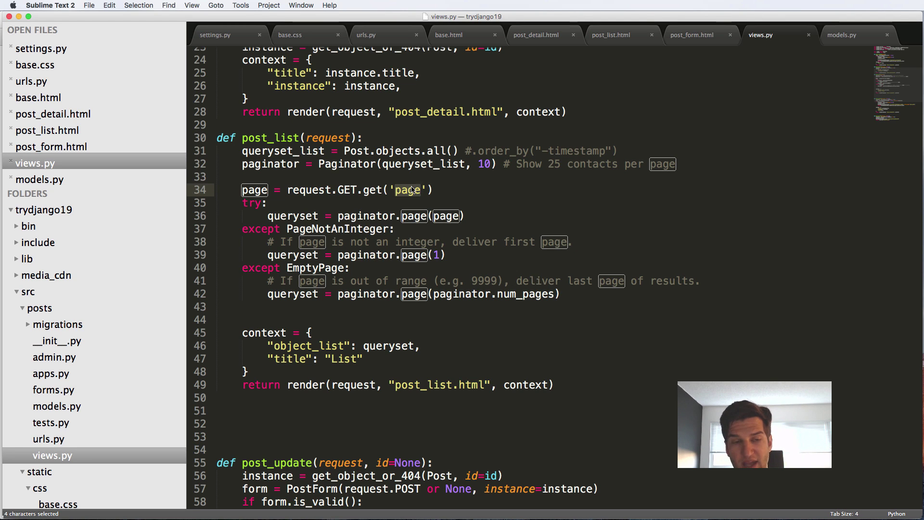
{"action": "type", "text": "abc"}
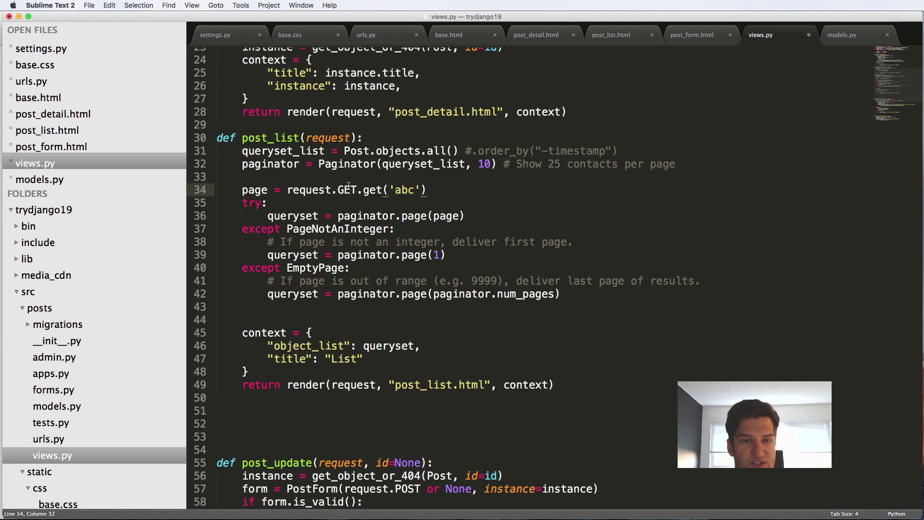
{"action": "key", "text": "cmd+s"}
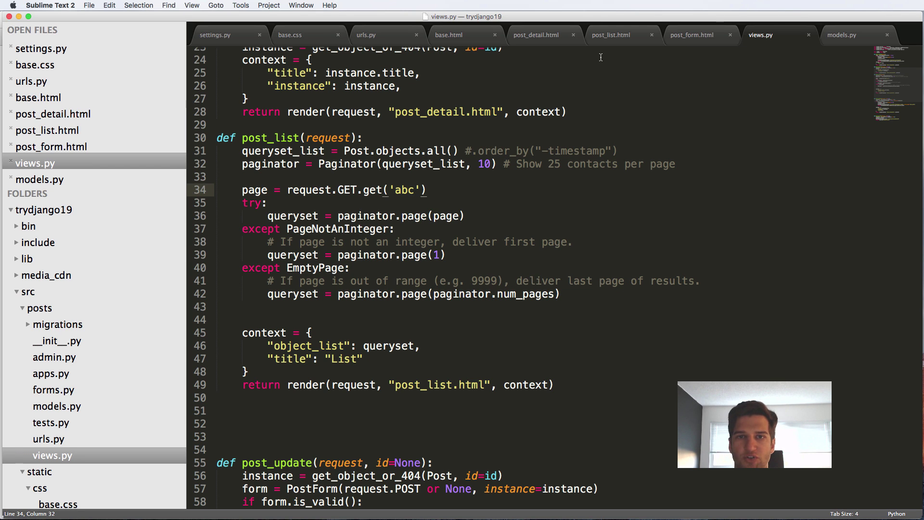
{"action": "left_click", "coordinate": [611, 35]}
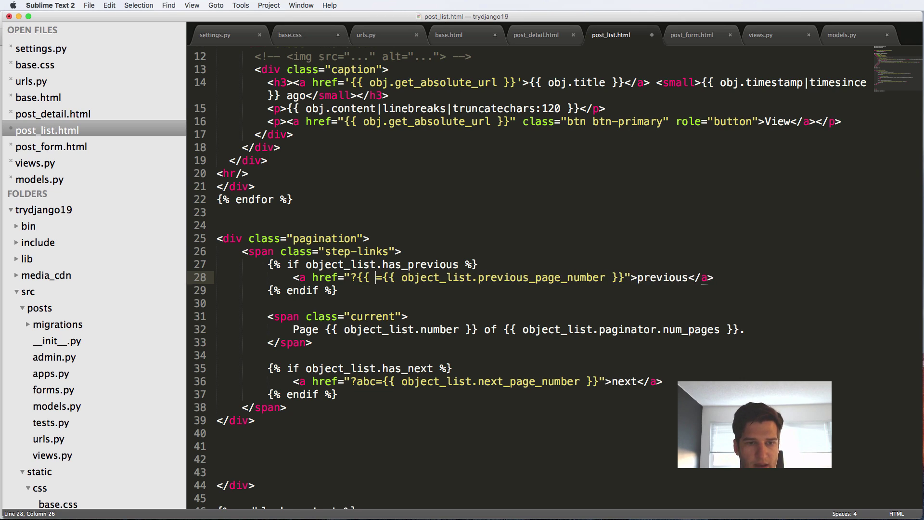
Replace both href parameter names in post_list.html with {{ page_request_var }} and save
{"action": "type", "text": "page_request_"}
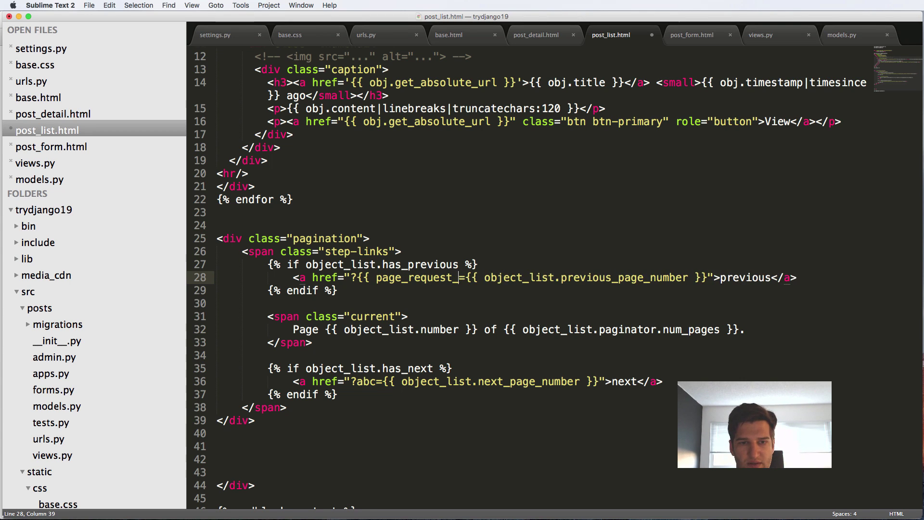
{"action": "type", "text": "var }}"}
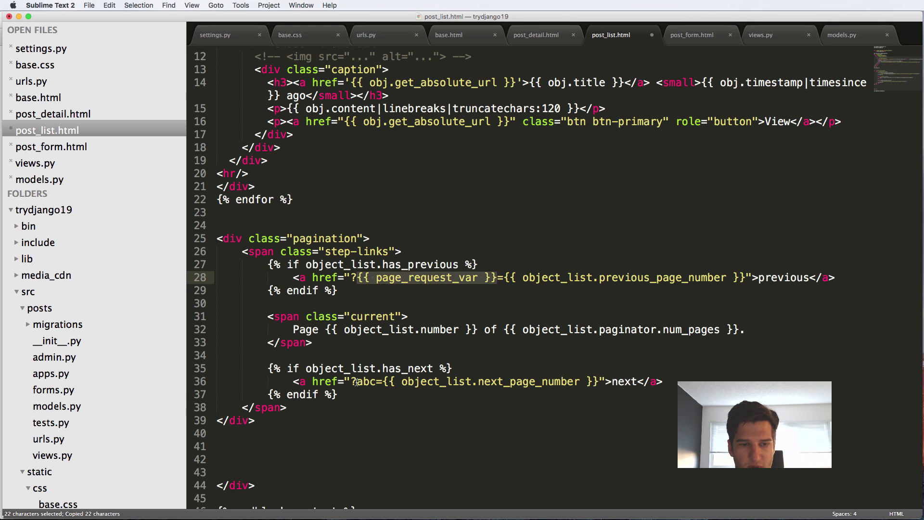
{"action": "type", "text": "{{ page_request_var }}"}
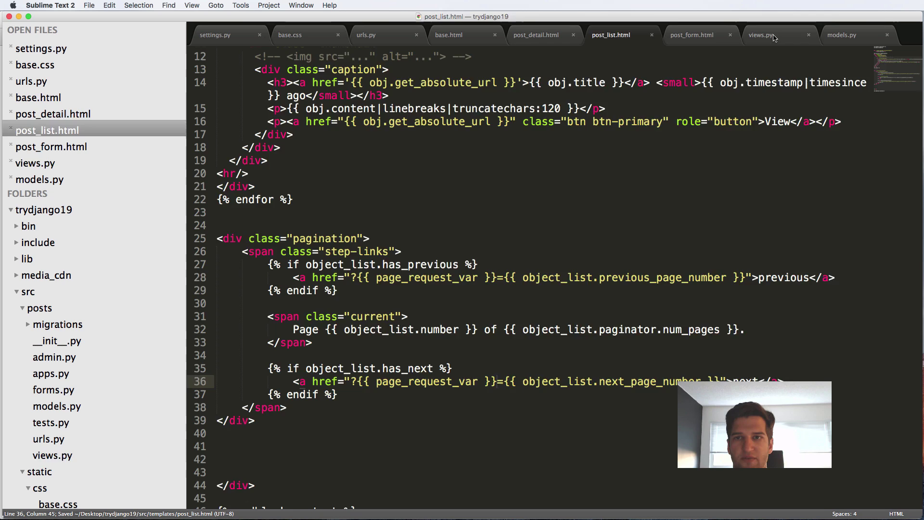
{"action": "left_click", "coordinate": [761, 35]}
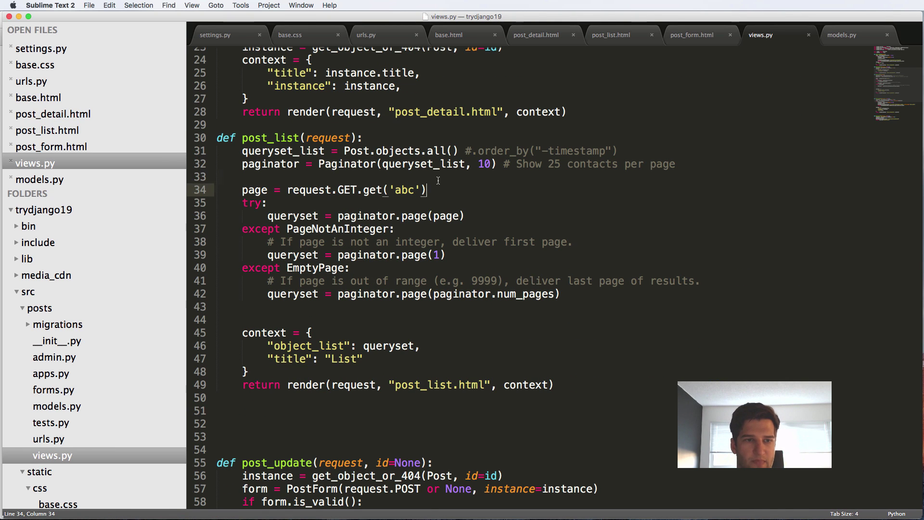
Add page_request_var = "abc", read request.GET.get(page_request_var), and pass "page_request_var" in the context
{"action": "type", "text": "{{ page_request_var }}"}
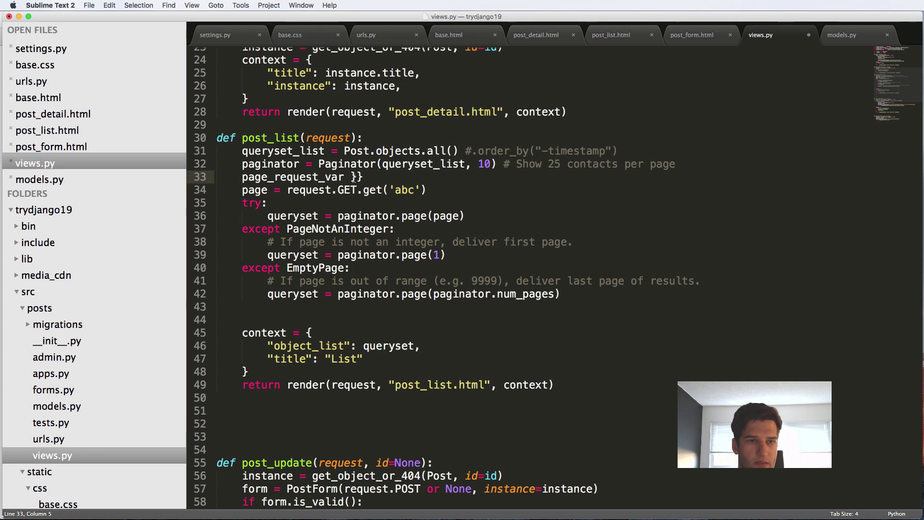
{"action": "type", "text": "= \"\""}
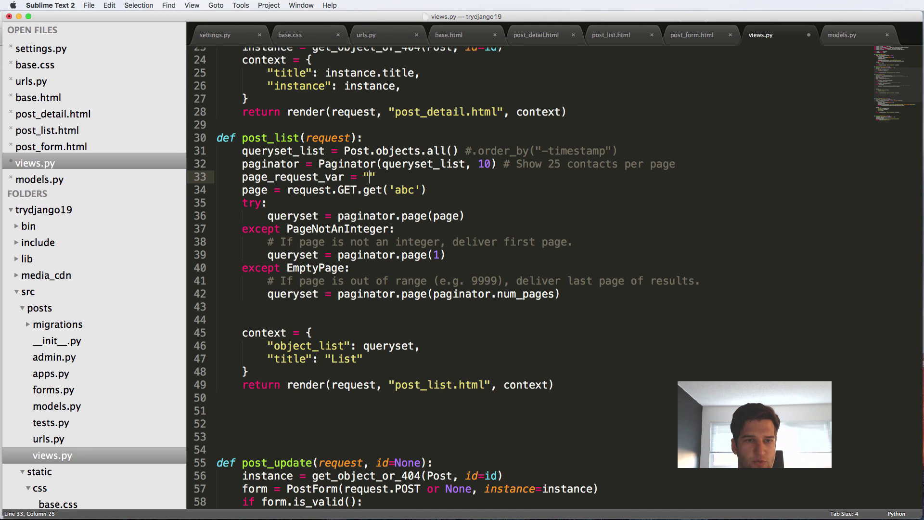
{"action": "type", "text": "abc"}
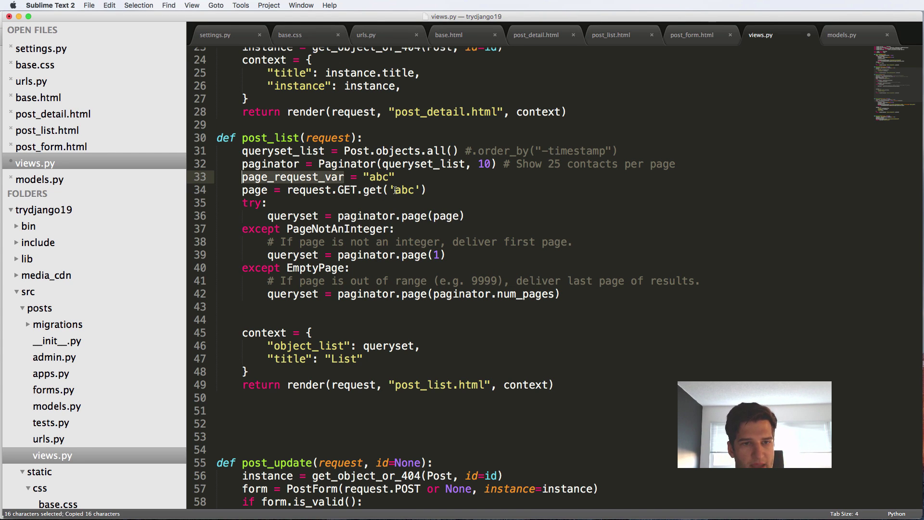
{"action": "type", "text": "page_request_var"}
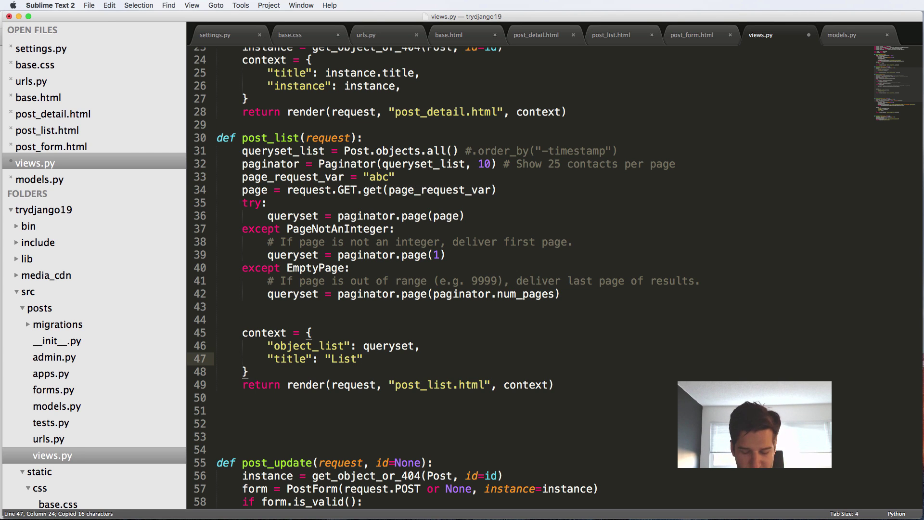
{"action": "type", "text": "\"page_request_var\":"}
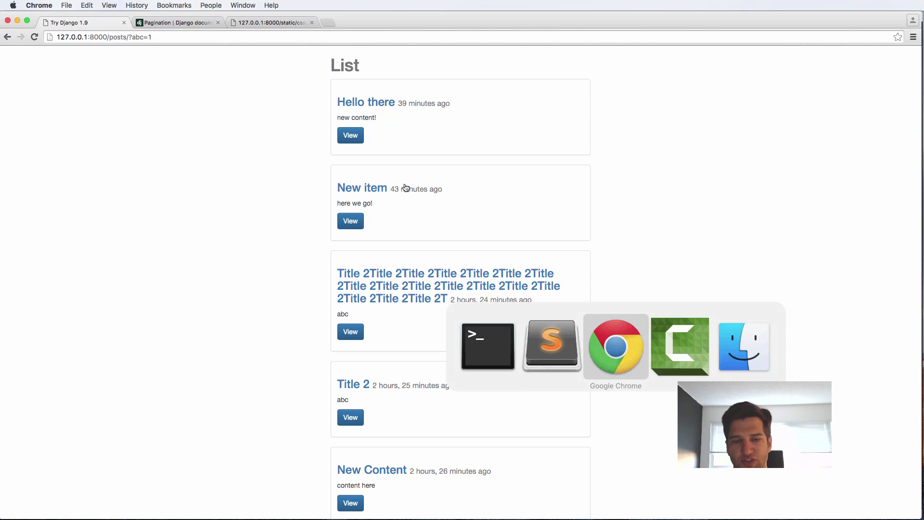
Follow the 'next' link at the list bottom to reach page 2 of 3
{"action": "scroll", "scroll_direction": "down", "scroll_amount": 3}
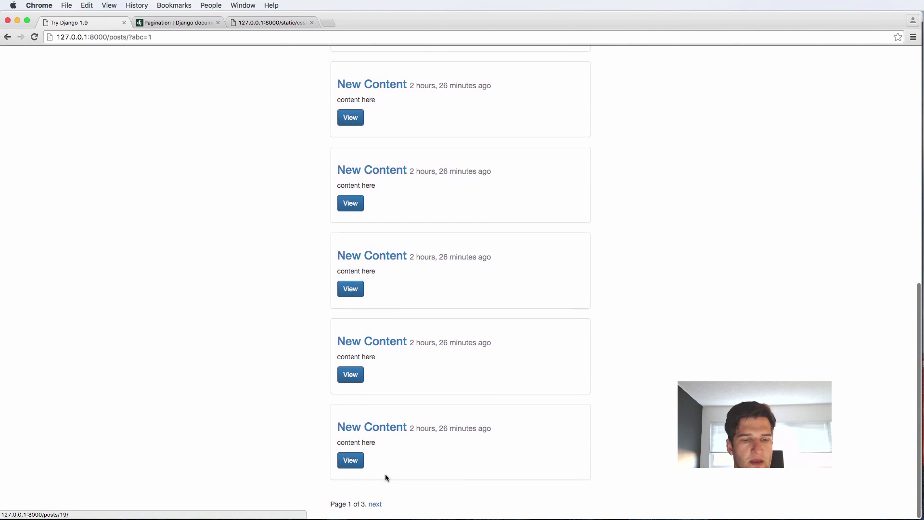
{"action": "left_click", "coordinate": [375, 504]}
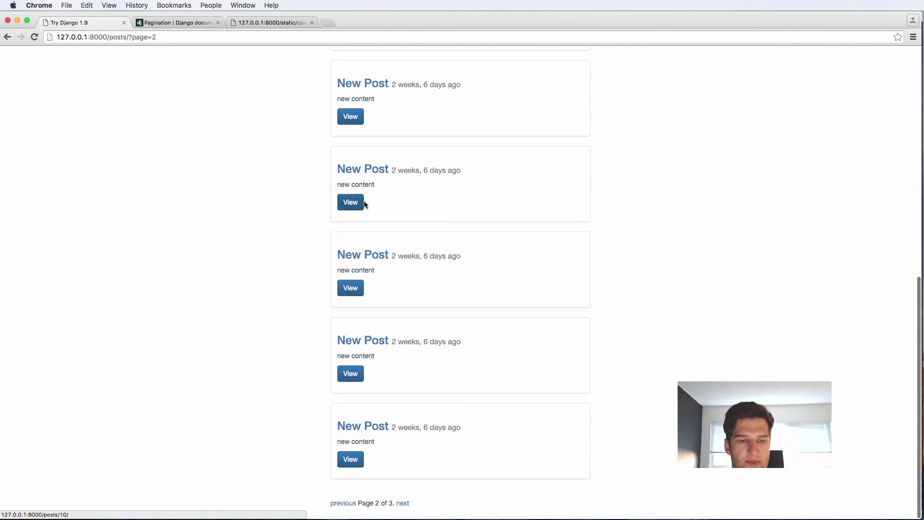